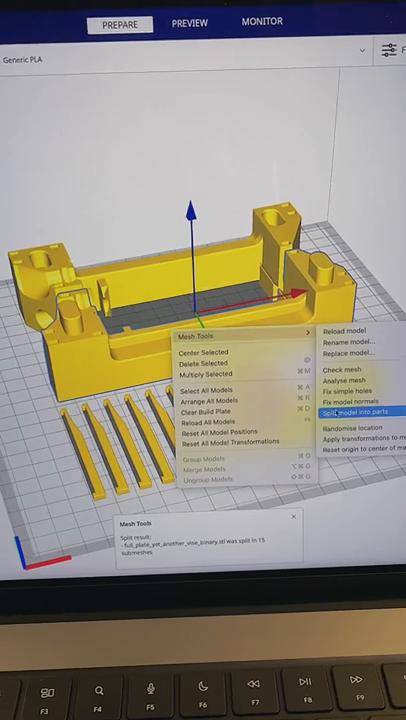
Split the merged vise plate model into 15 separate parts using Mesh Tools.
left_click(350, 411)
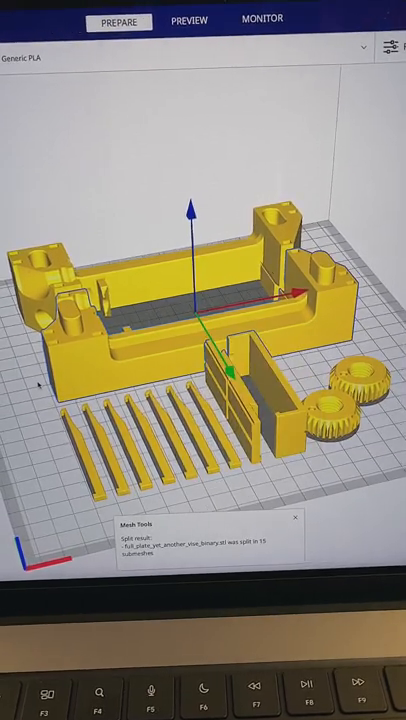